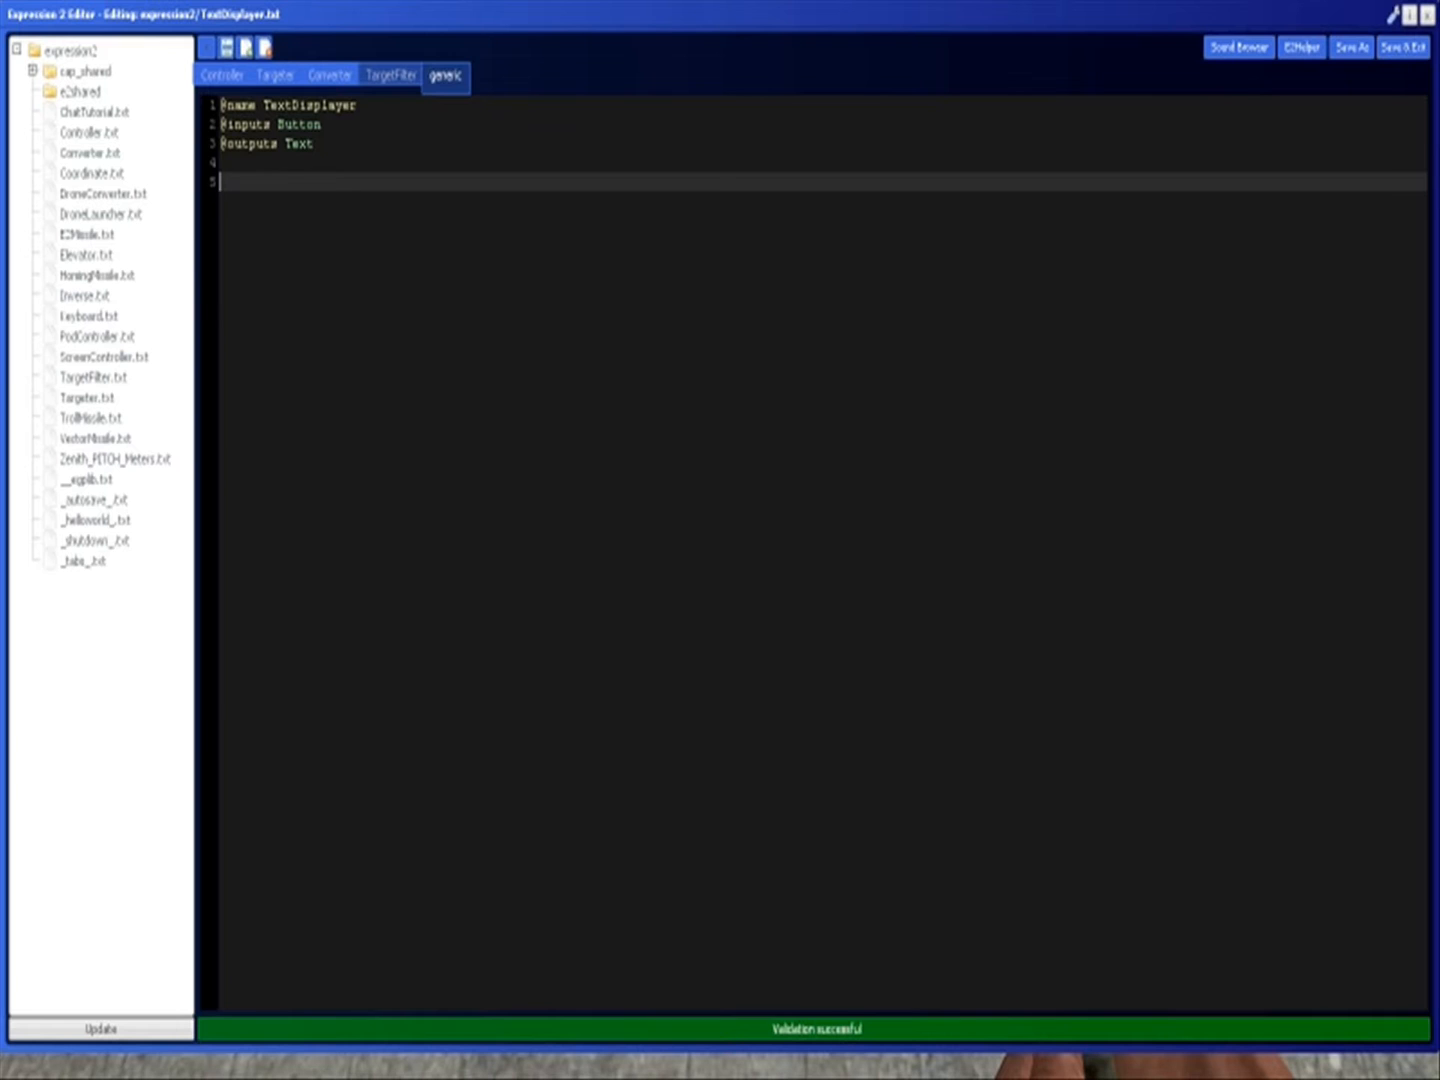
Write print("Hello World!") on line 5 of the TextDisplayer script
text(print)
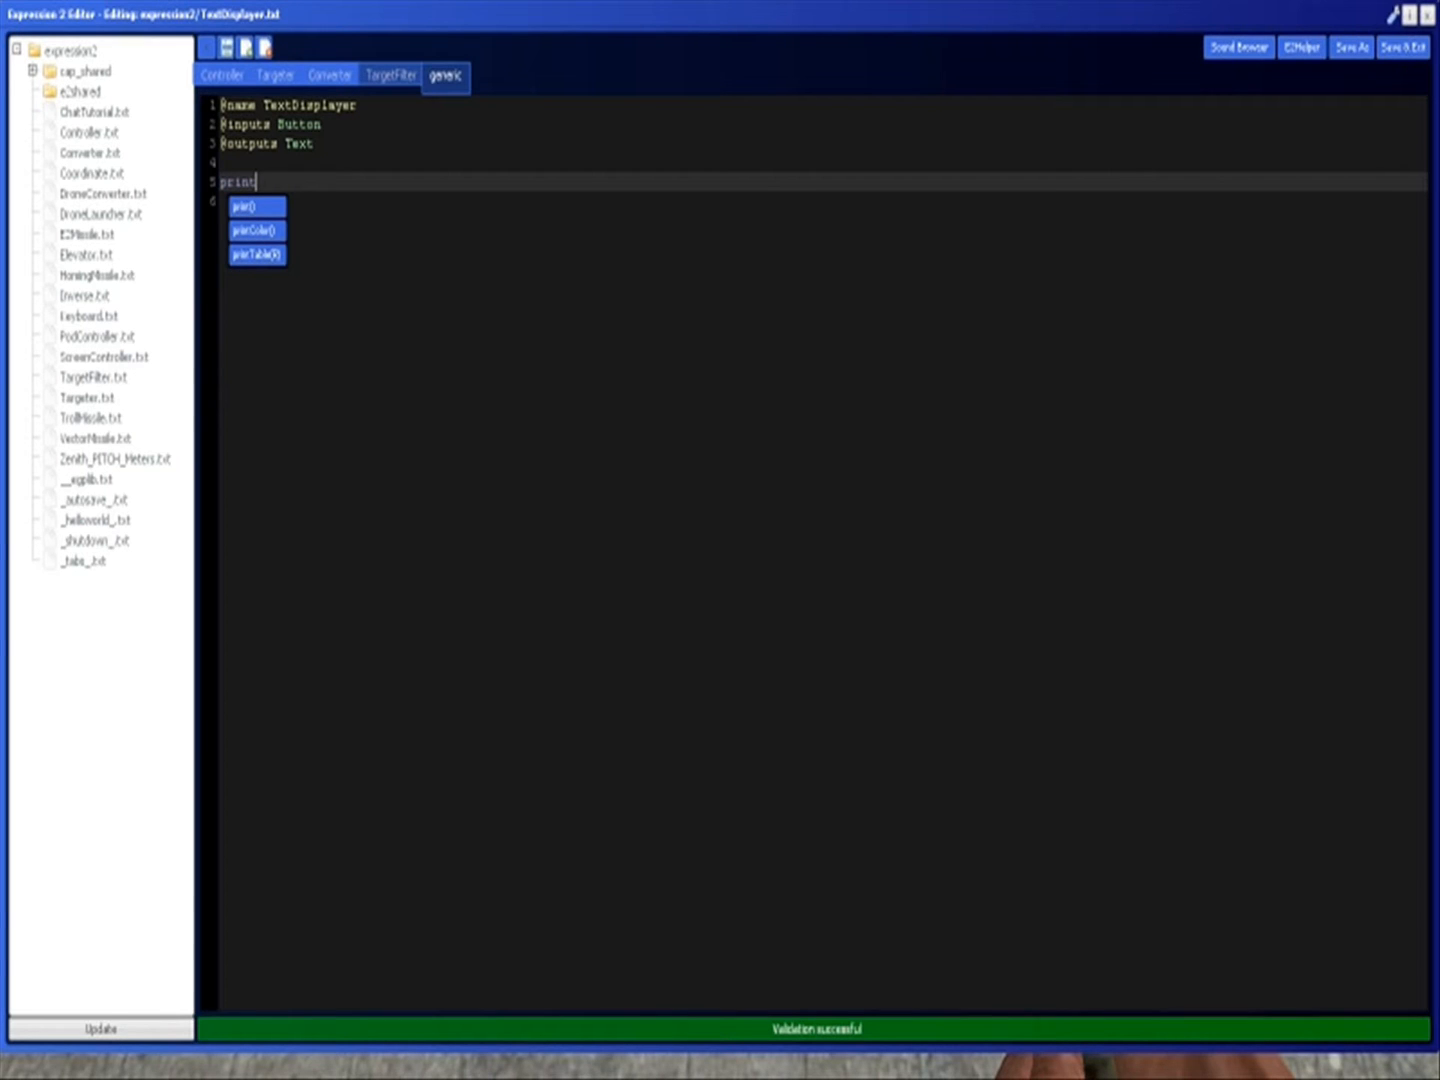
text(()
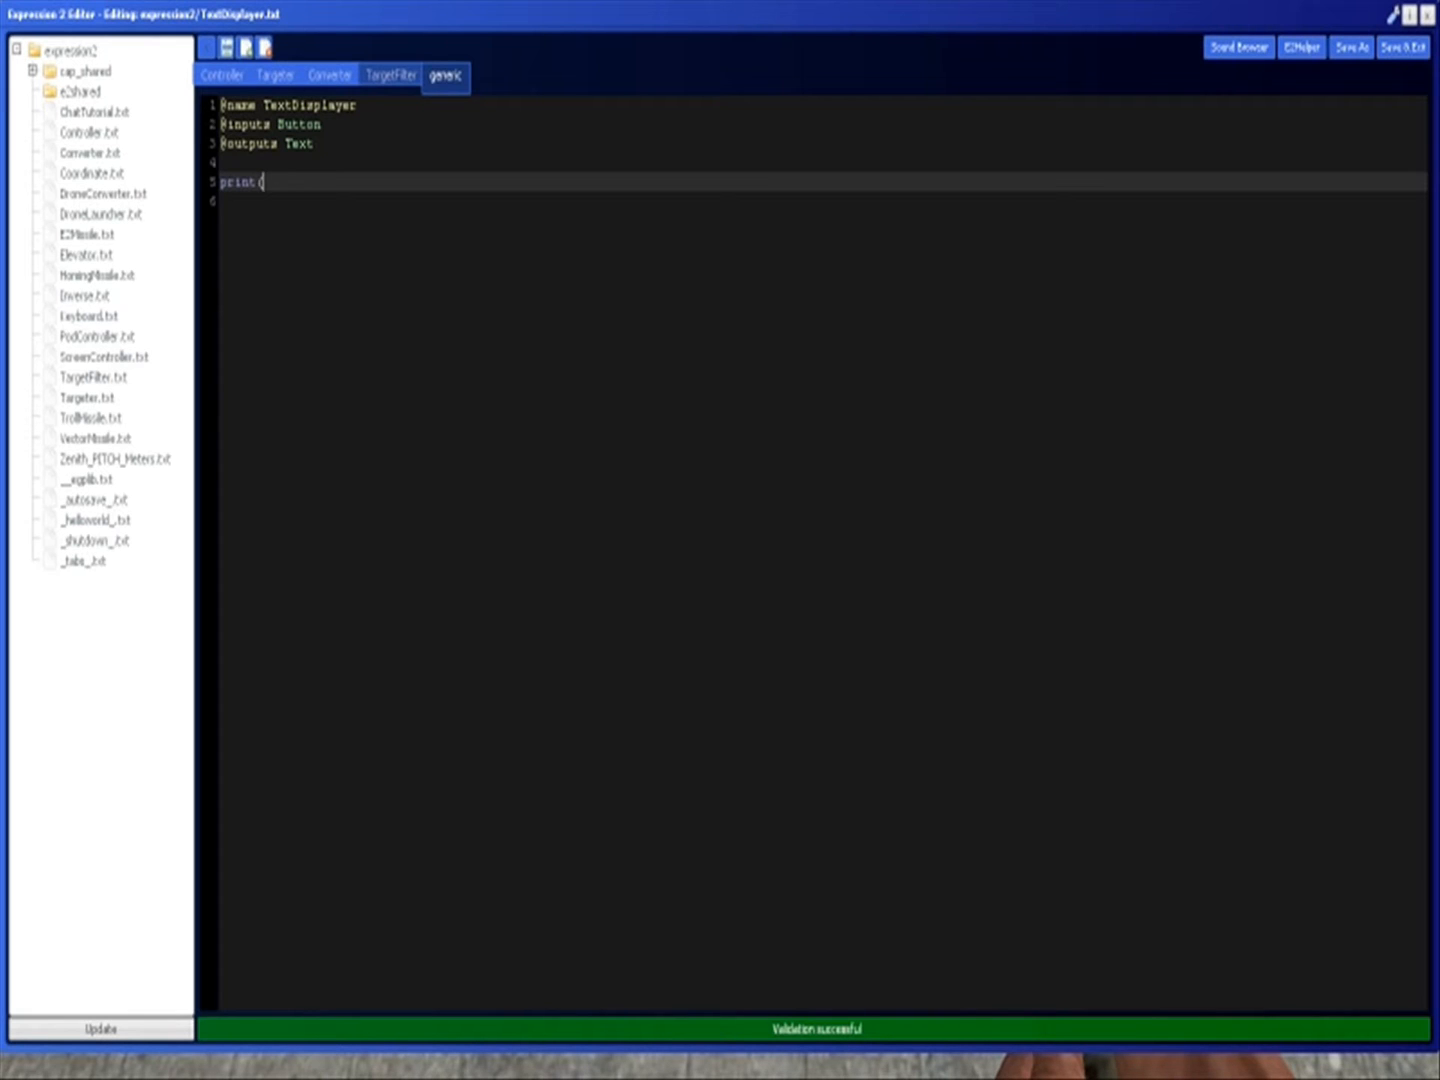
text(")
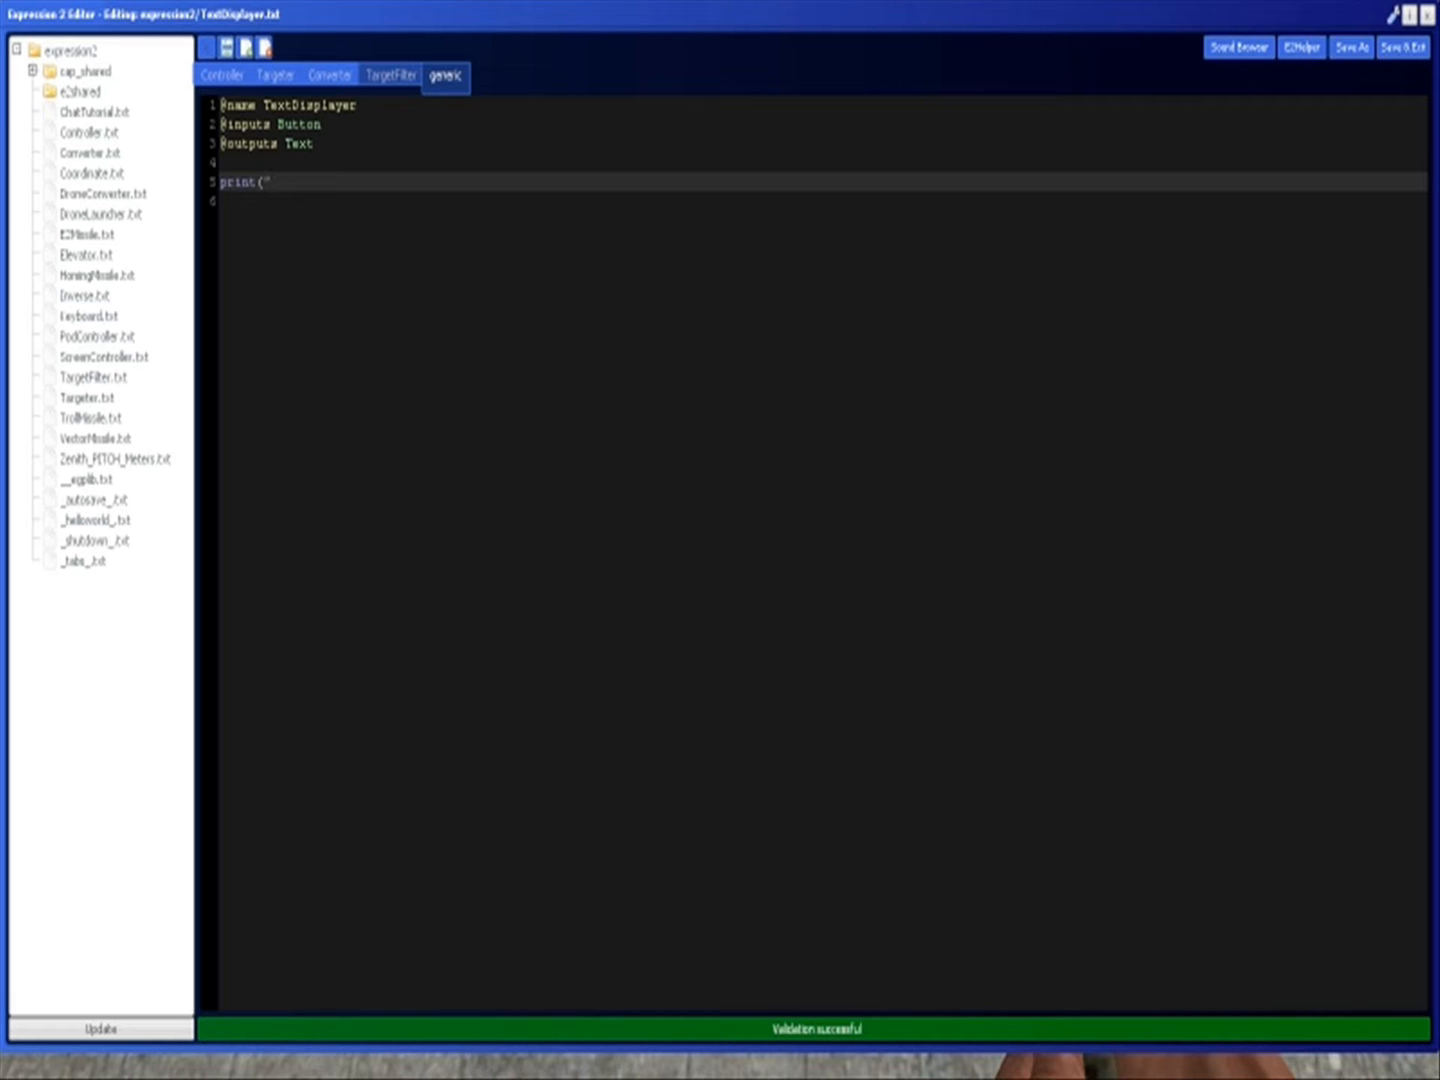
text(Hello Worl)
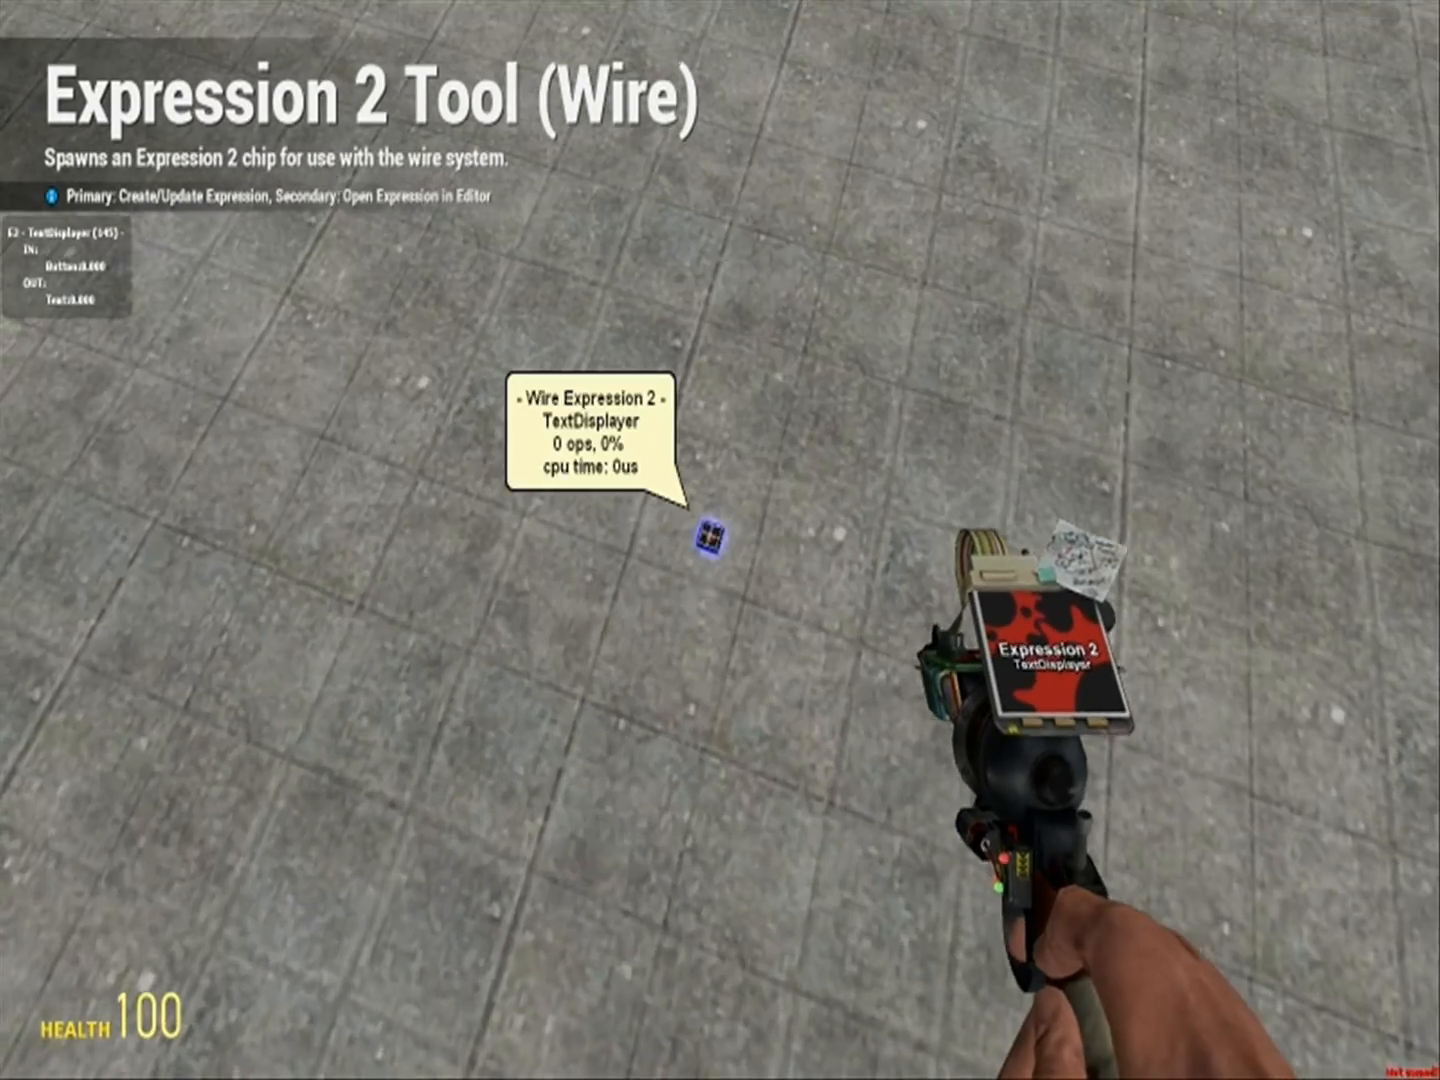
Return to the game and reopen the TextDisplayer chip's script in the editor
key(Escape)
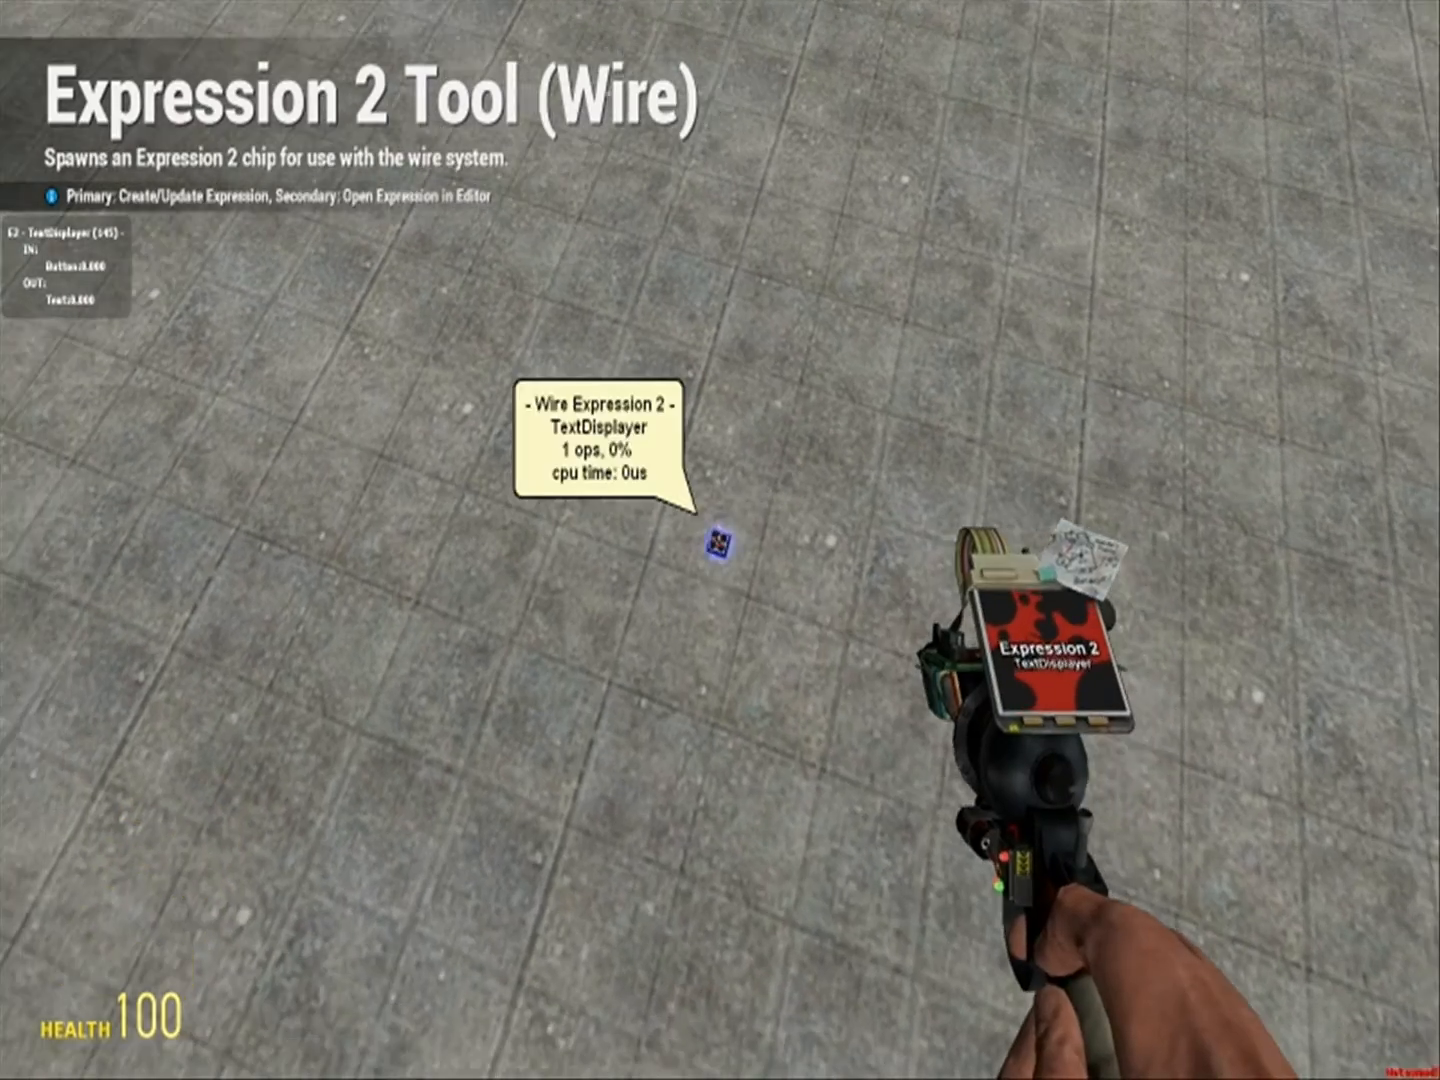
click(720, 540)
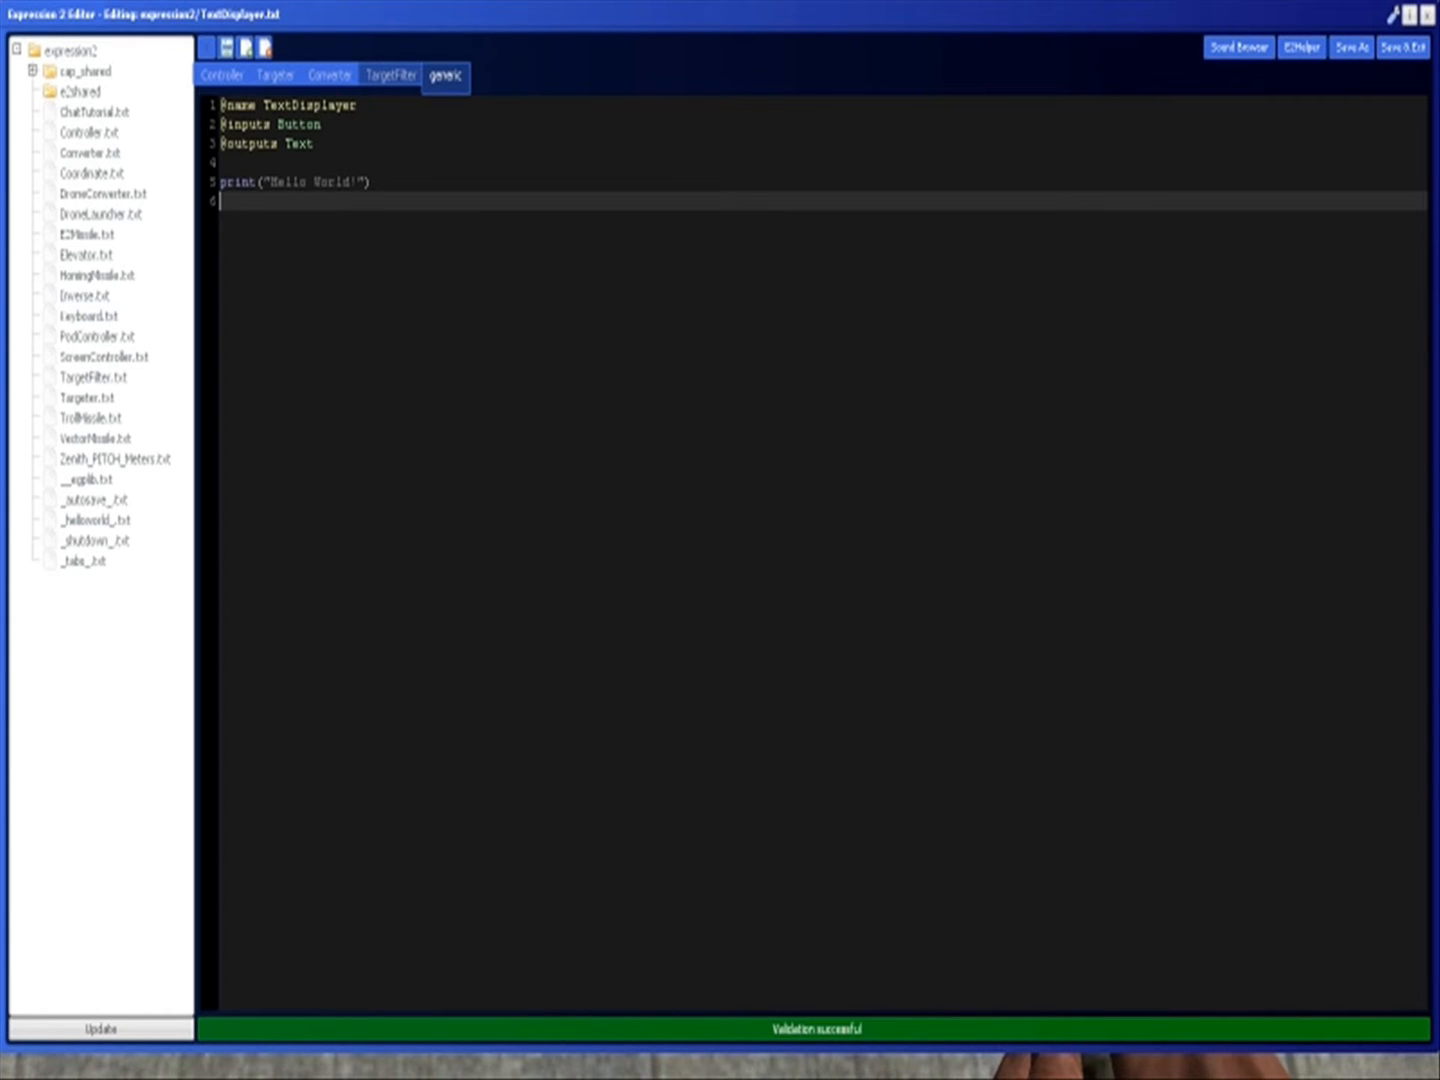
Replace the print line with if (Button == 1) and an opening brace
double_click(300, 144)
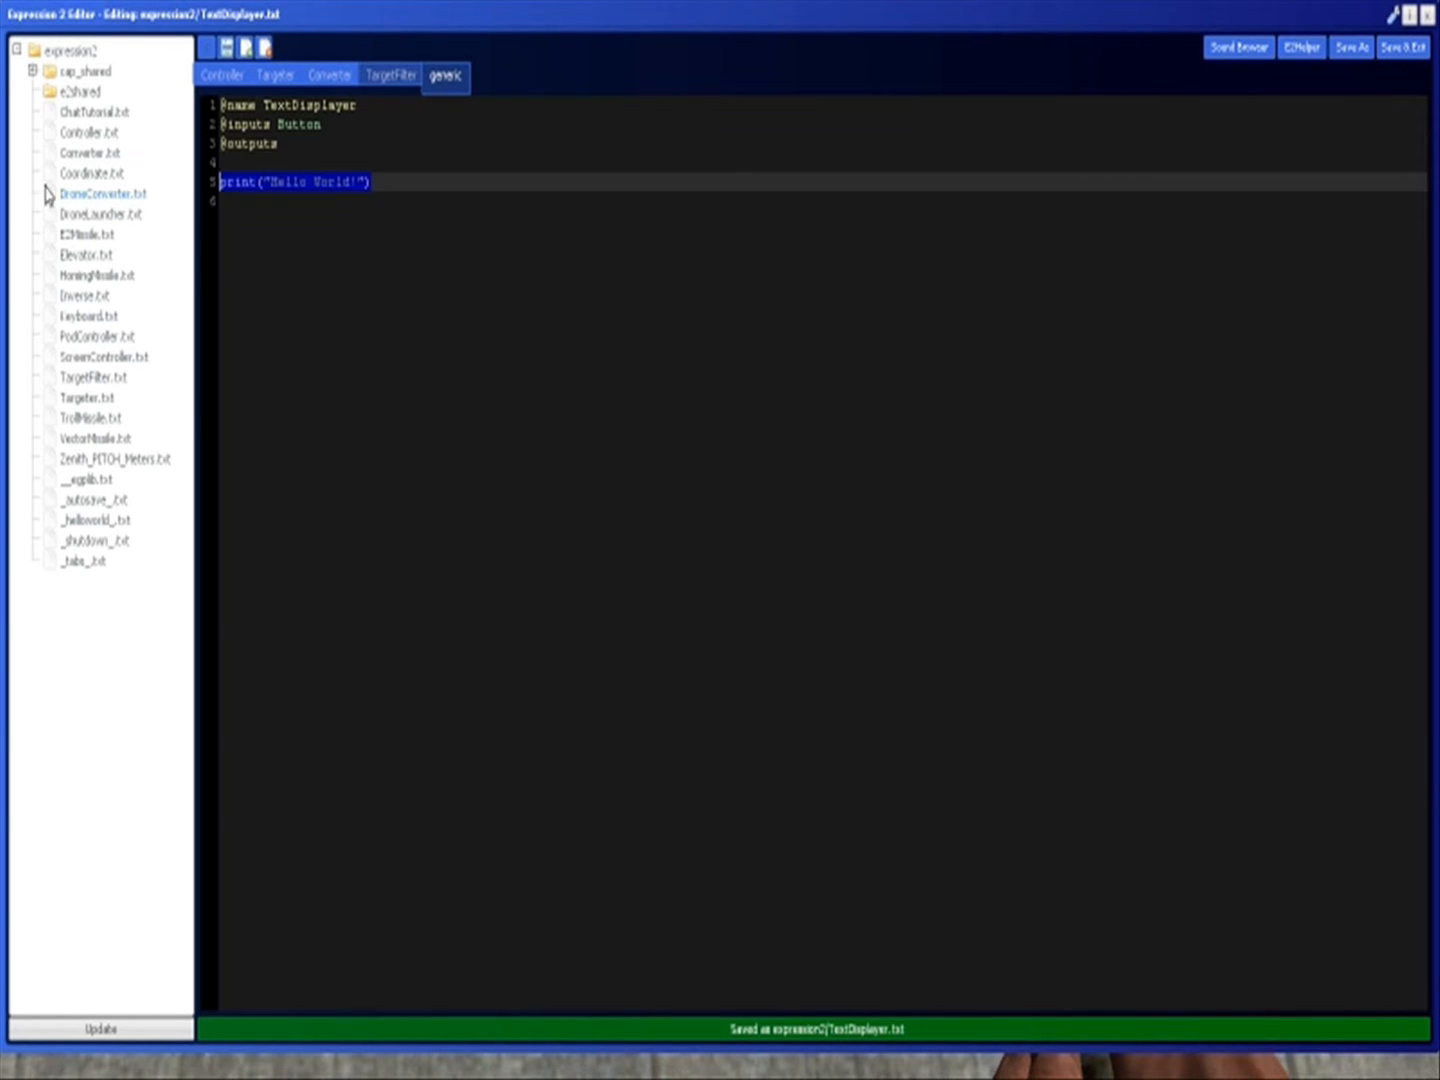
text(if (But)
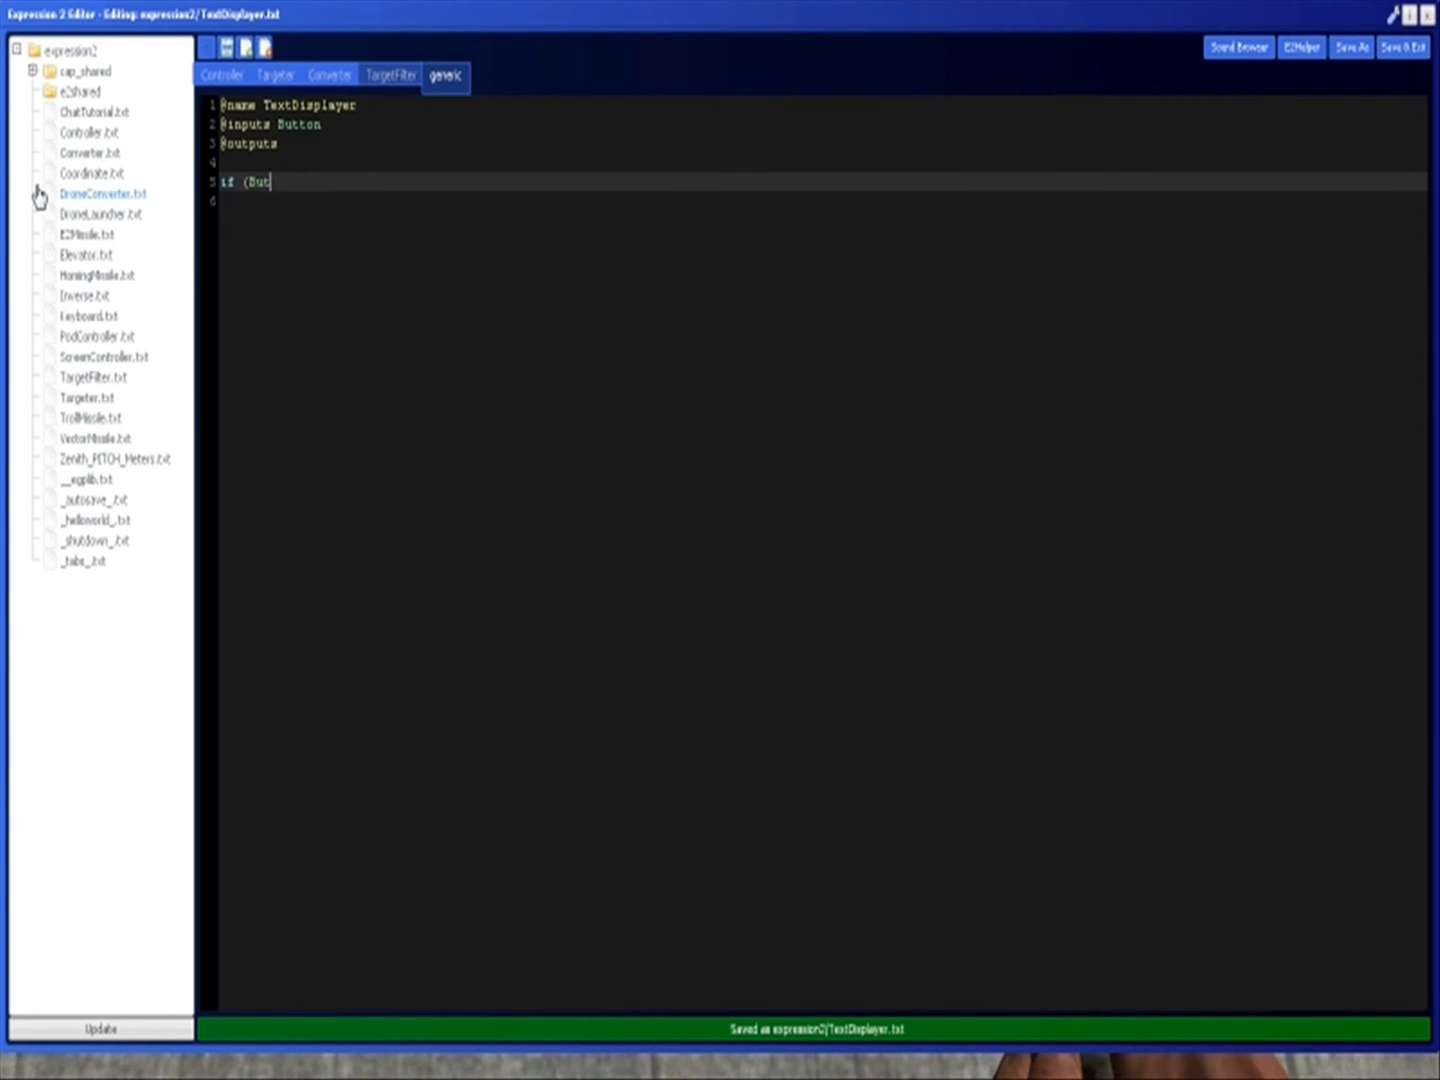
text(tton == 1))
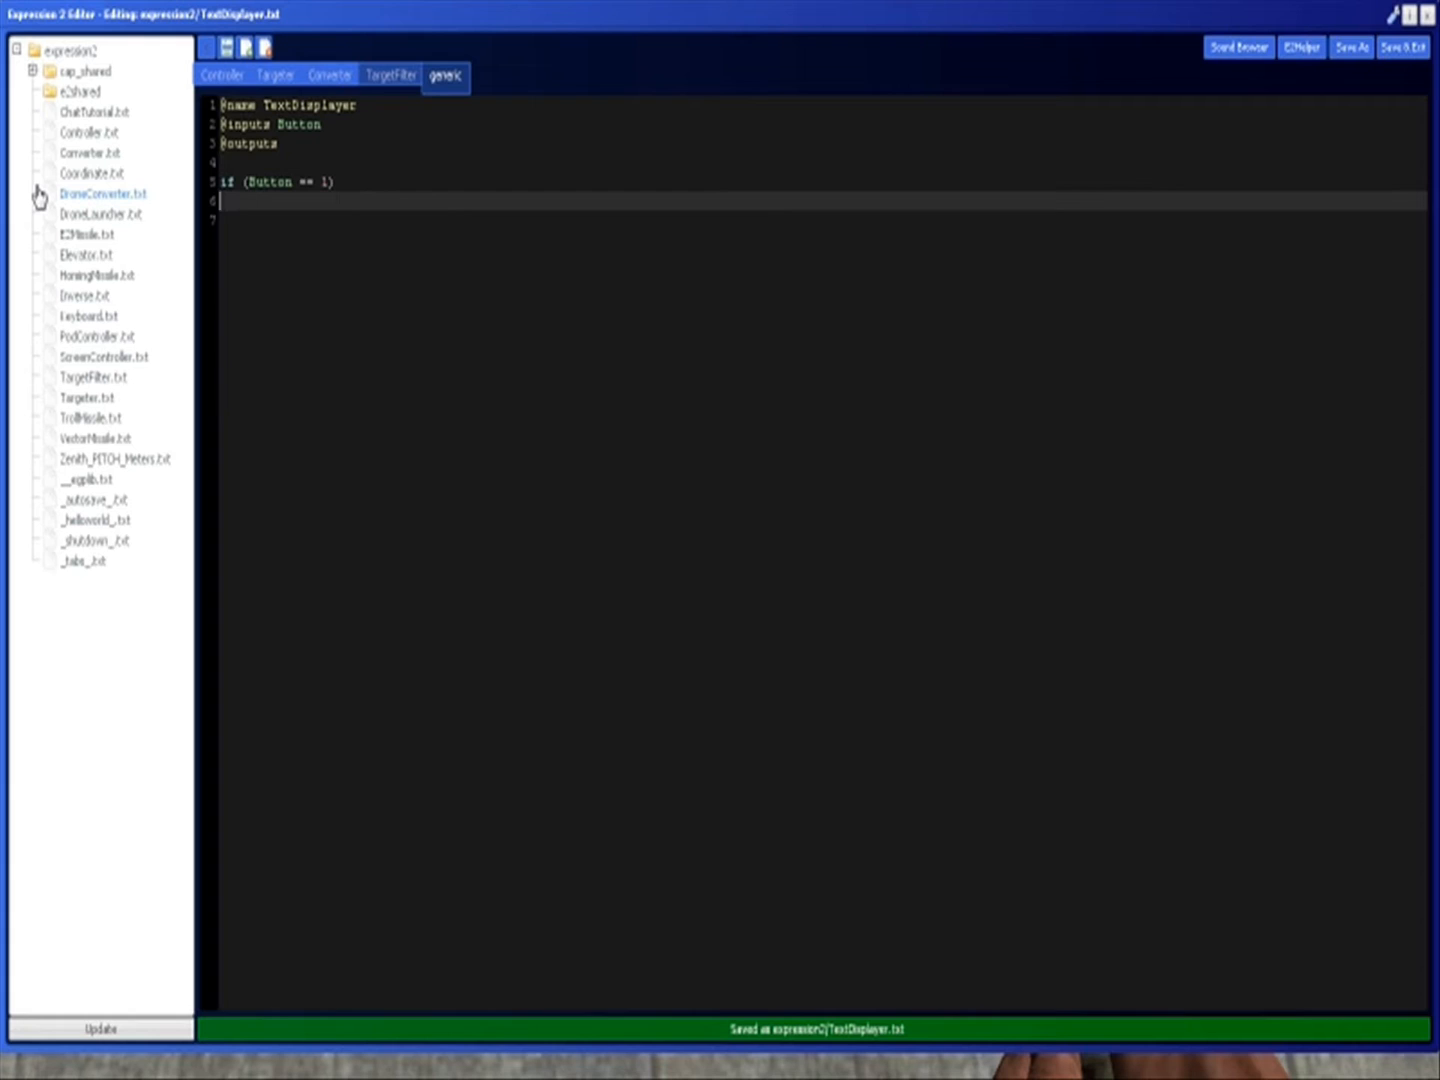
text({)
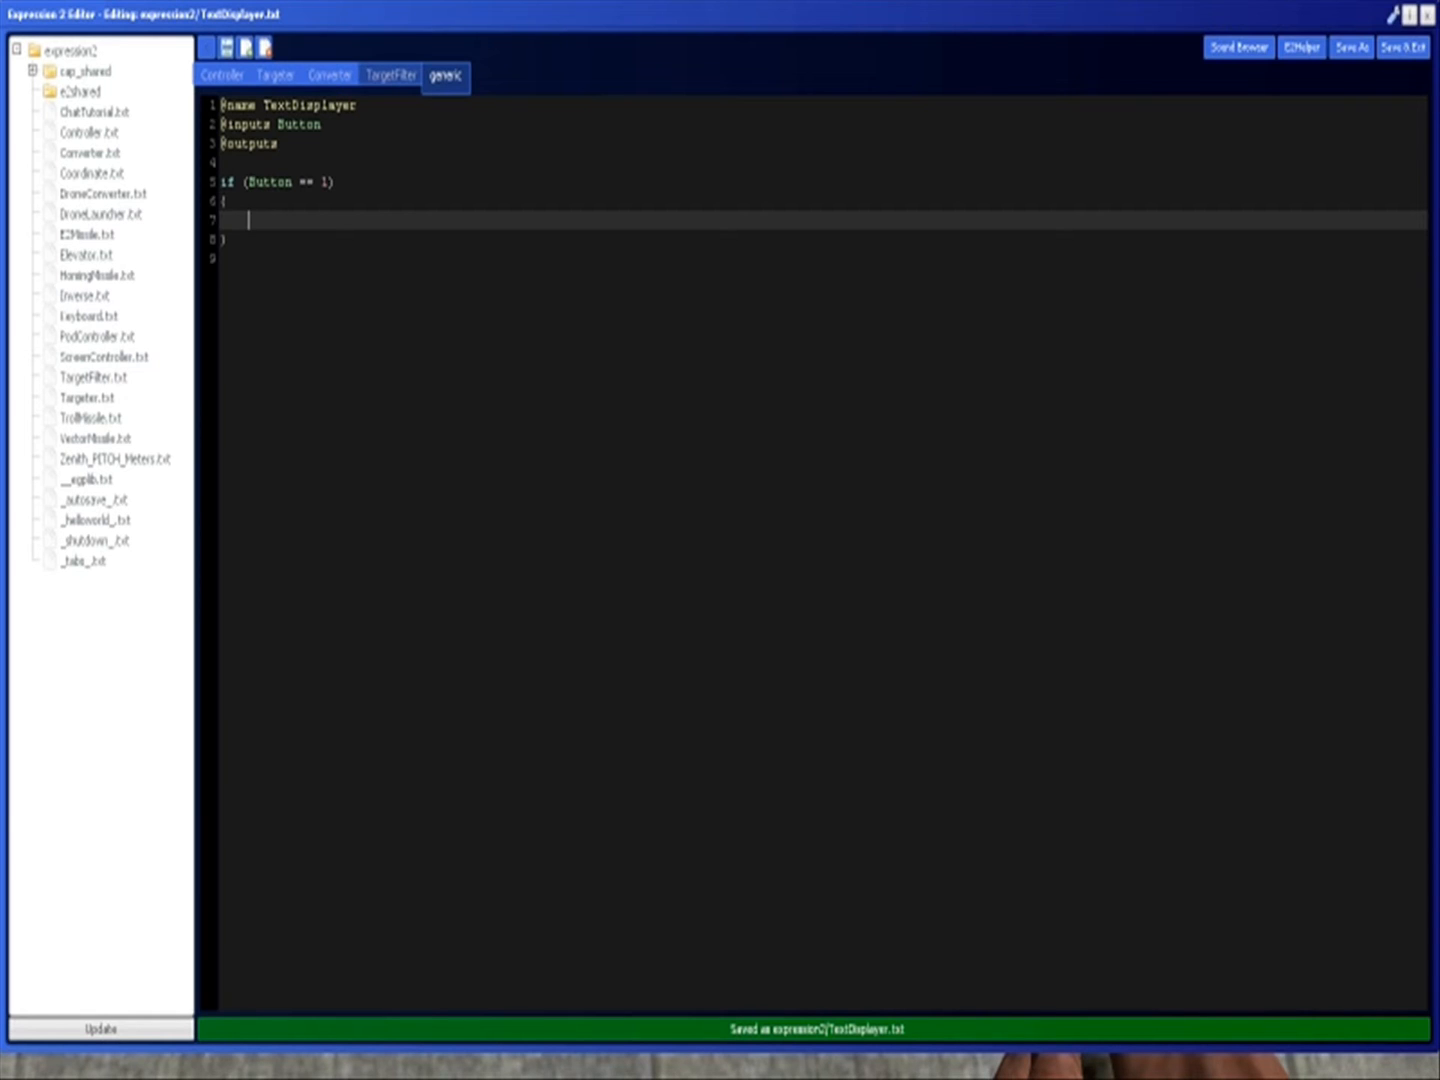
Add print("Hello World") inside the braces and pick the wiring tool for the button
double_click(268, 182)
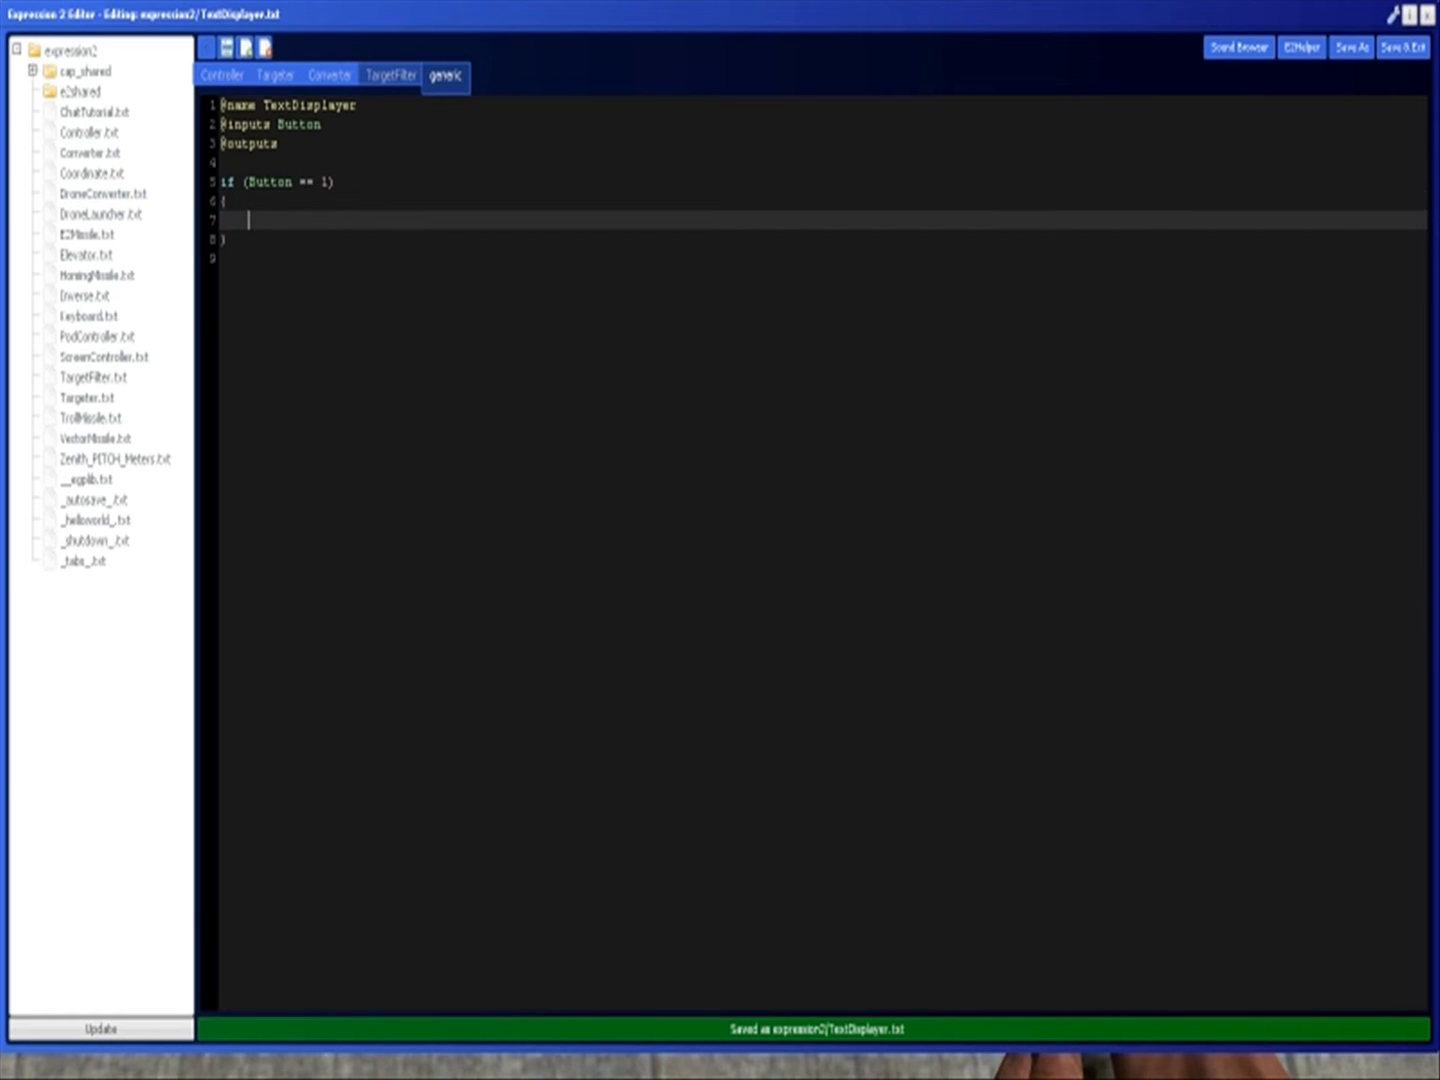
text(print (")
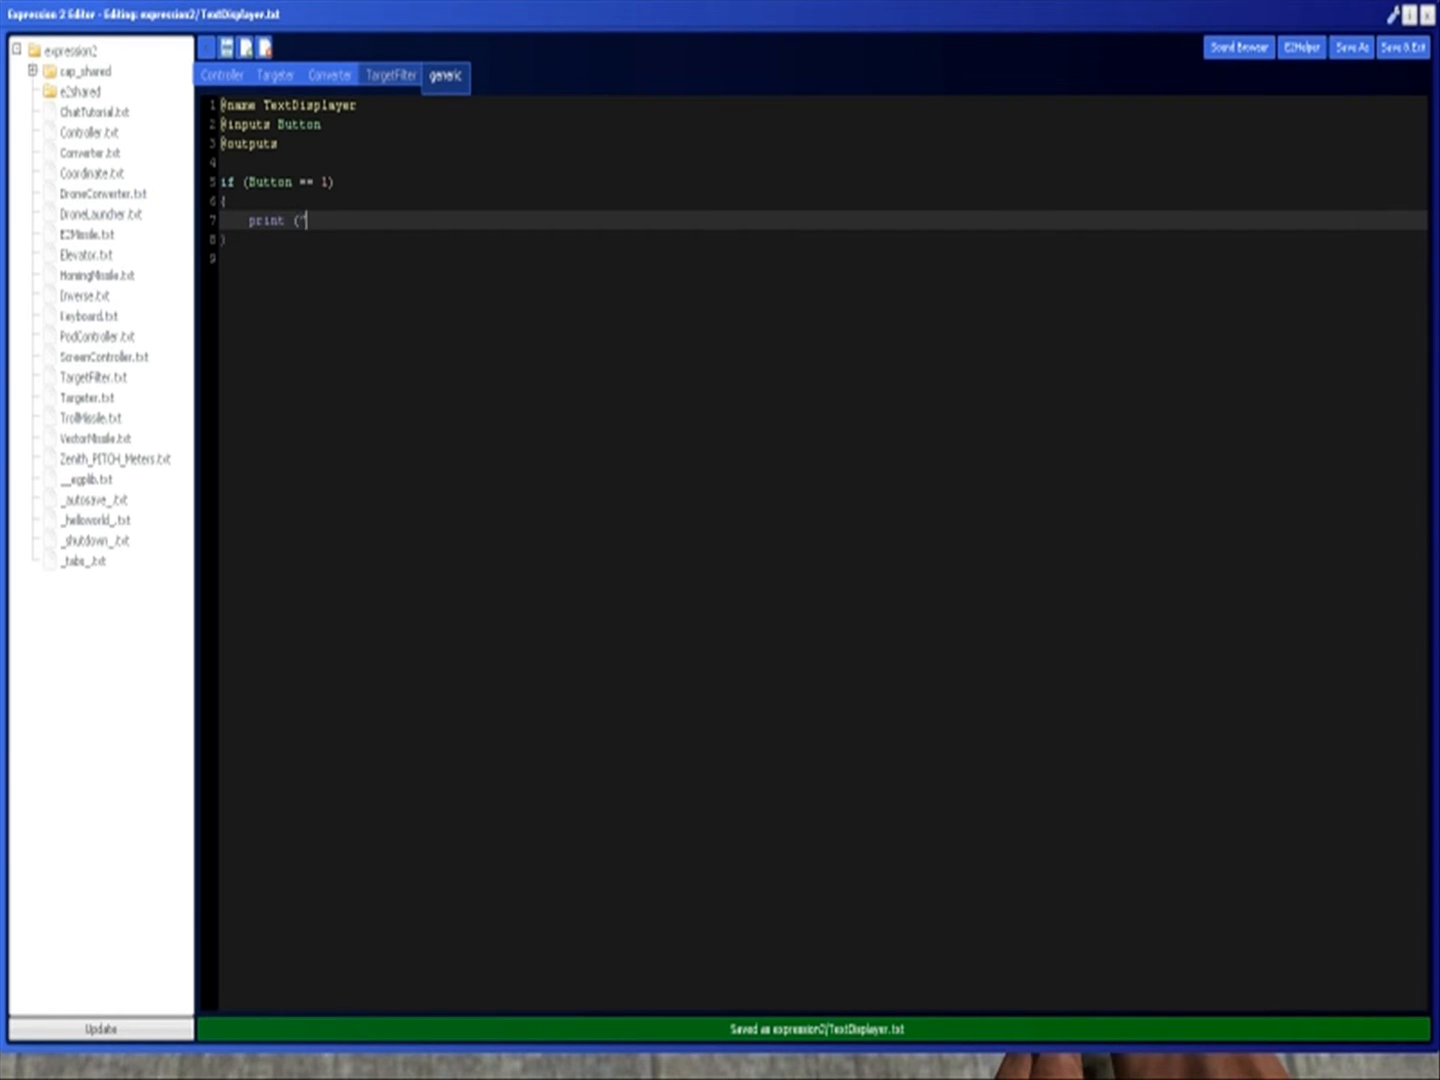
text(Hello World"))
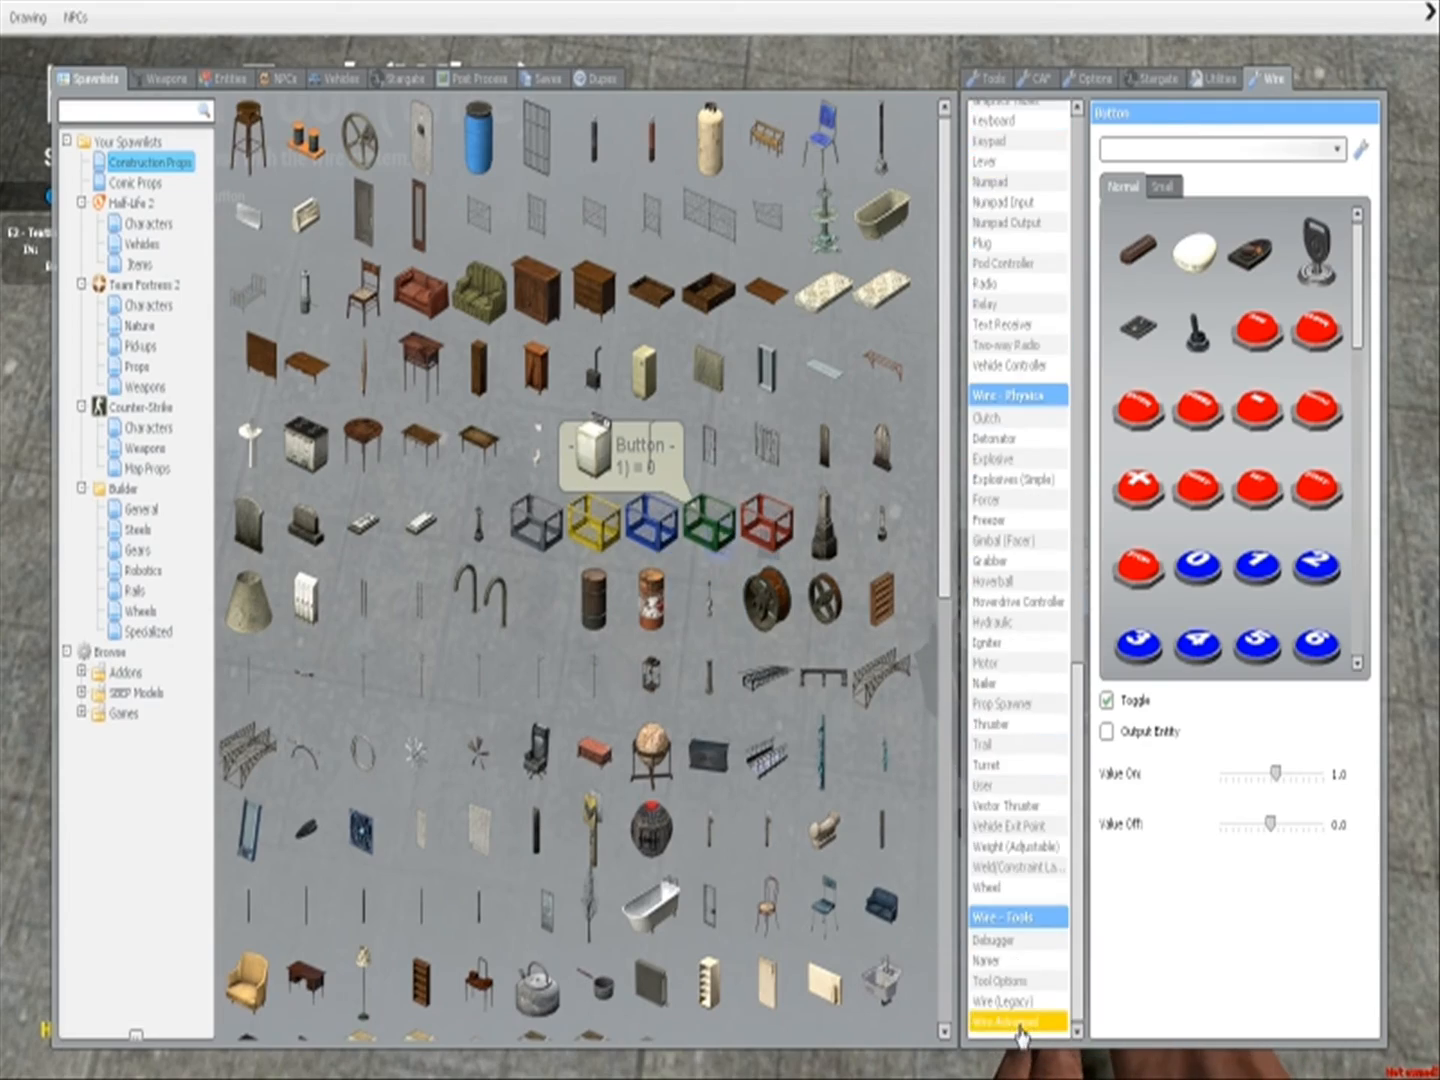
click(1014, 1048)
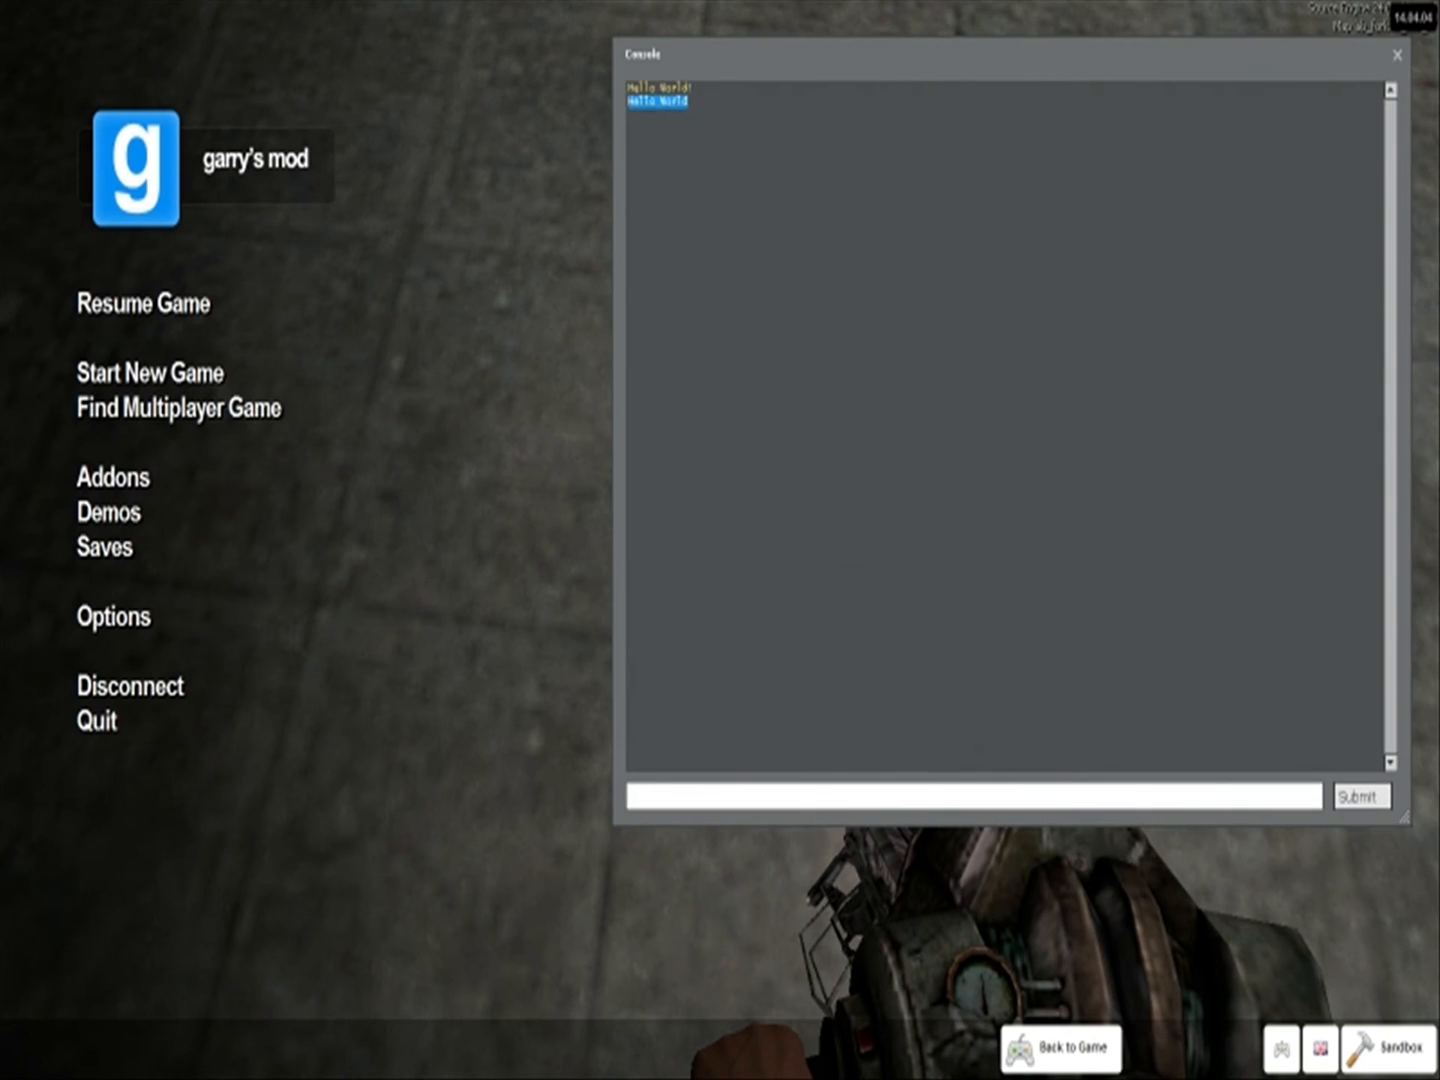
Toggle the wired button and check the console for new Hello World lines
click(1360, 796)
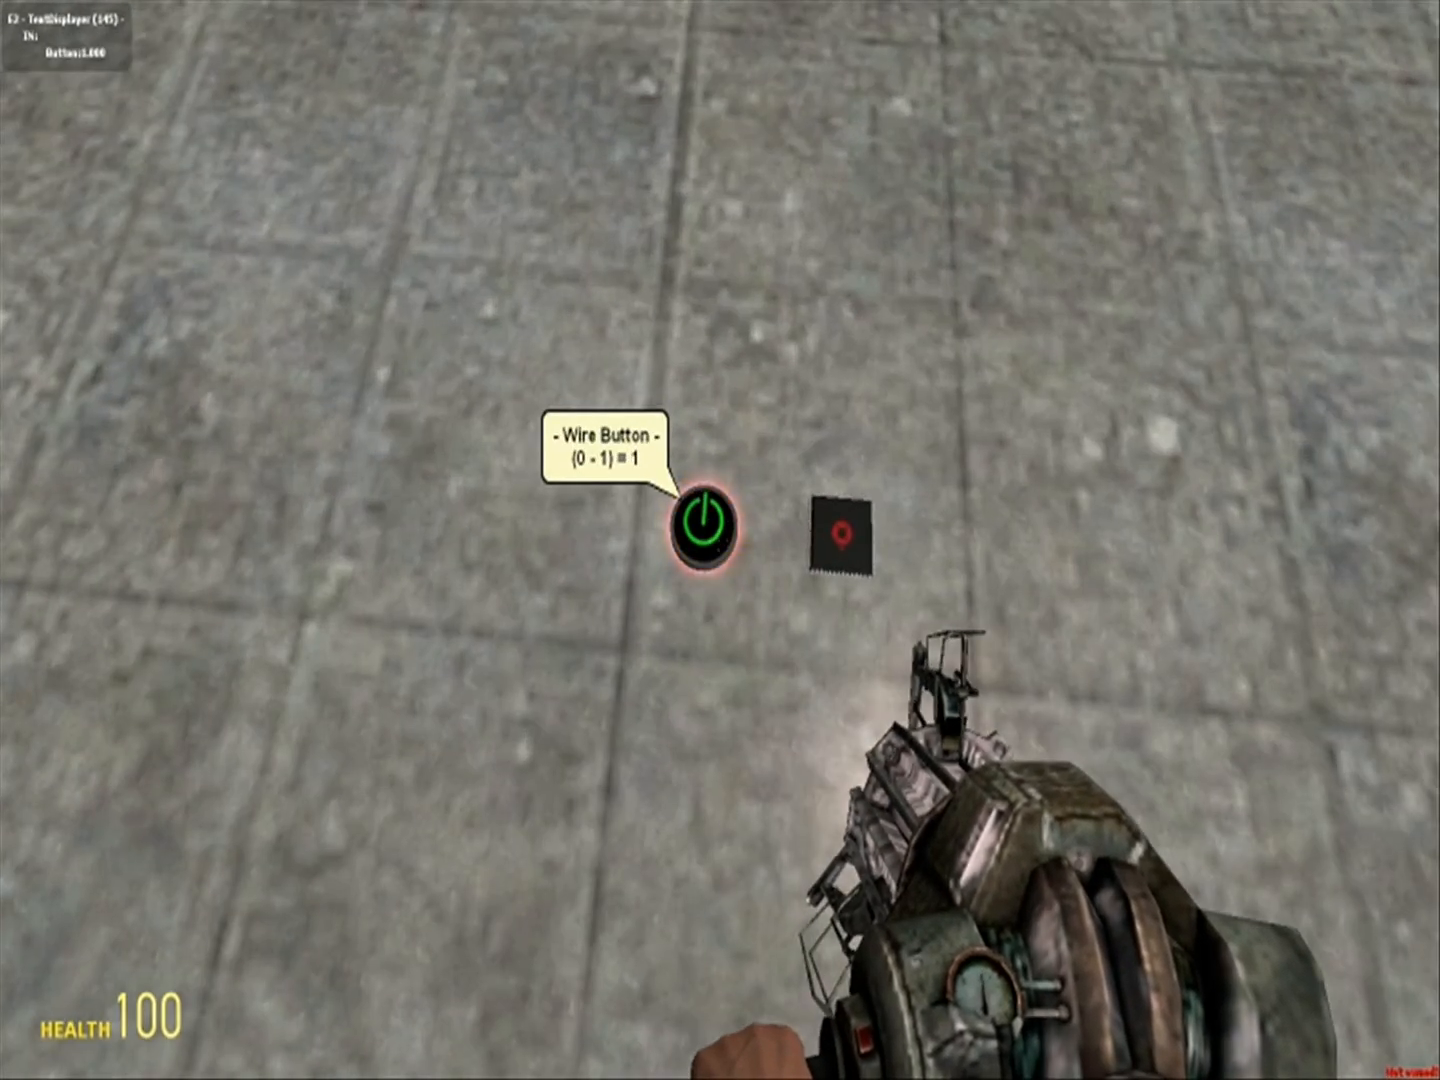
click(710, 520)
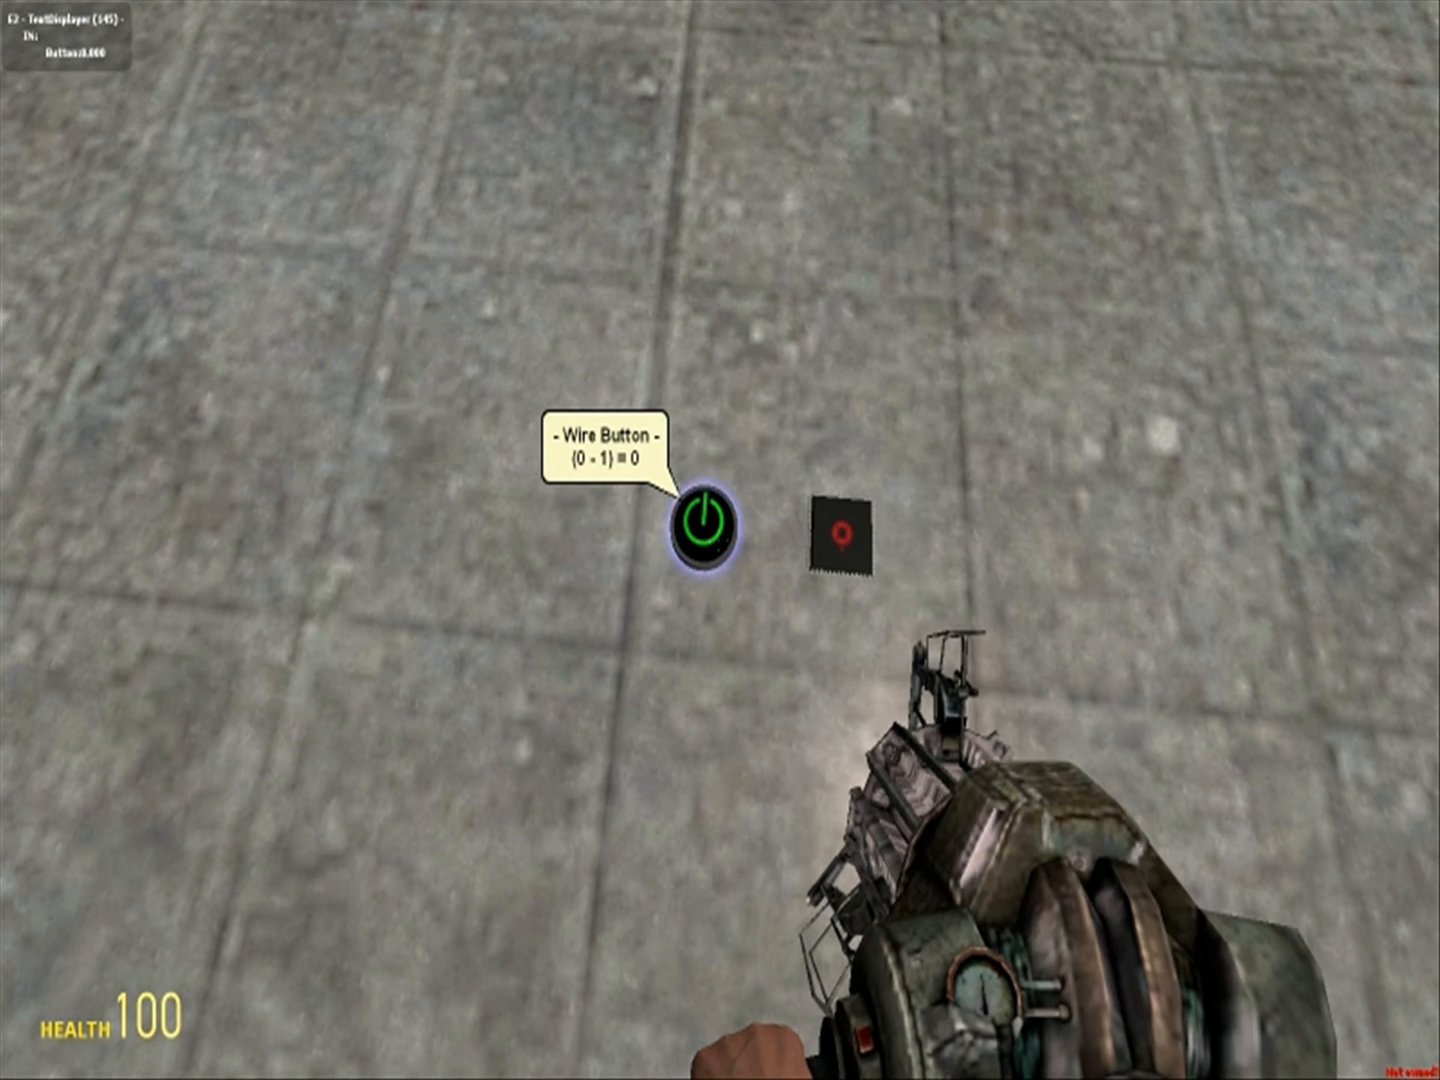
key(Escape)
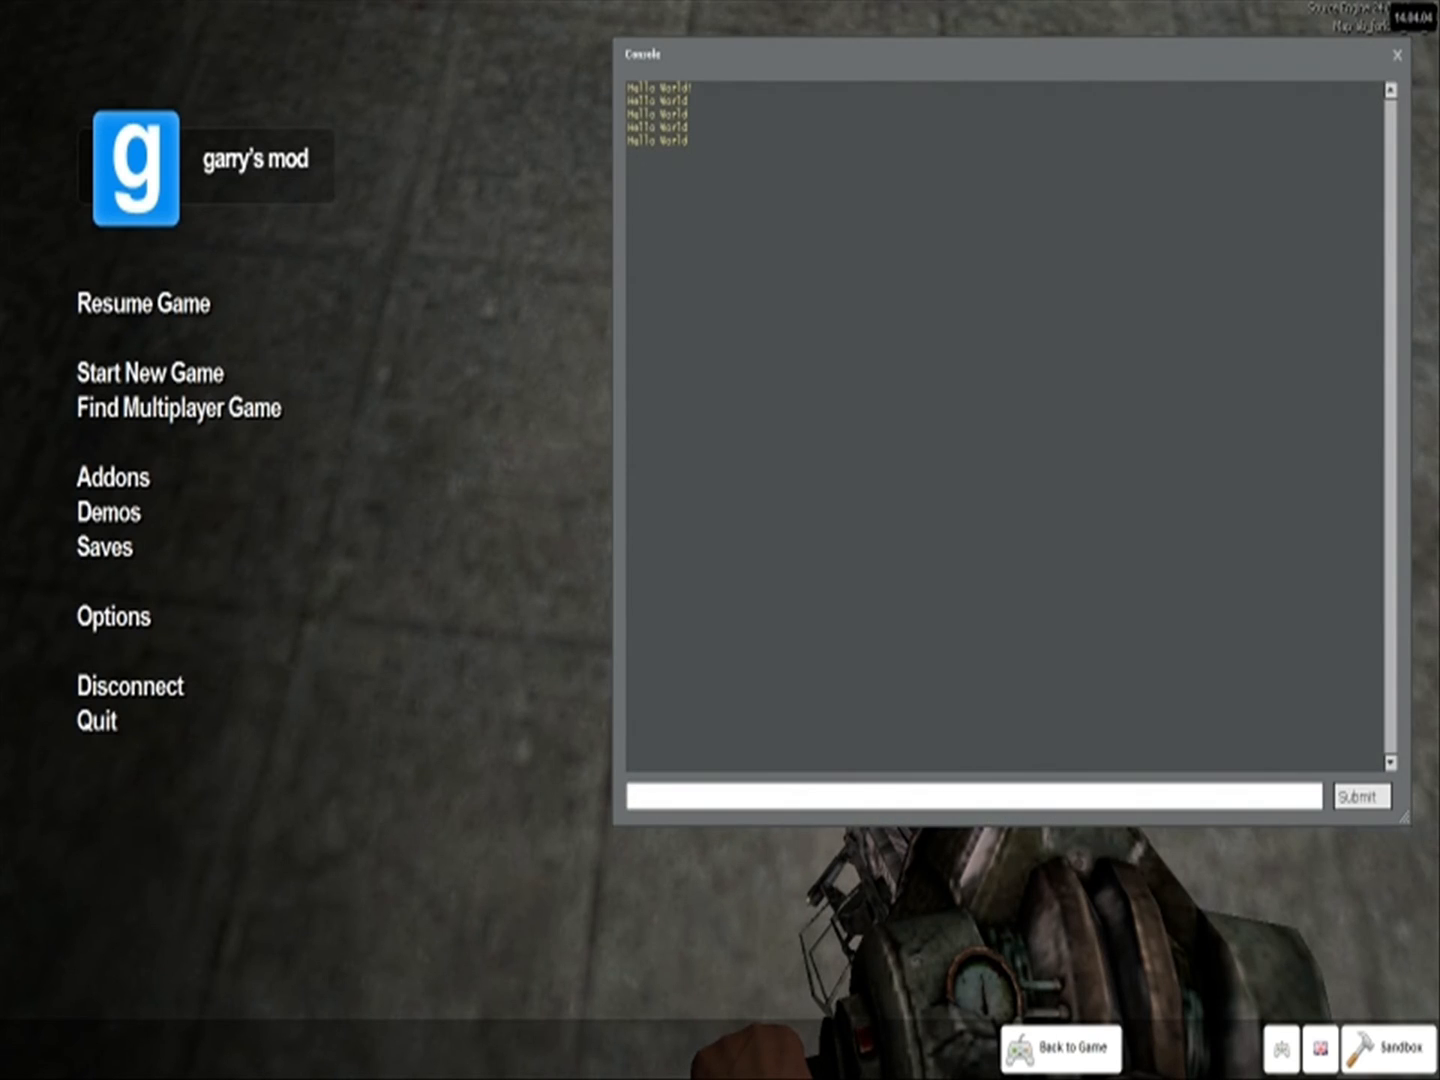
click(1062, 1048)
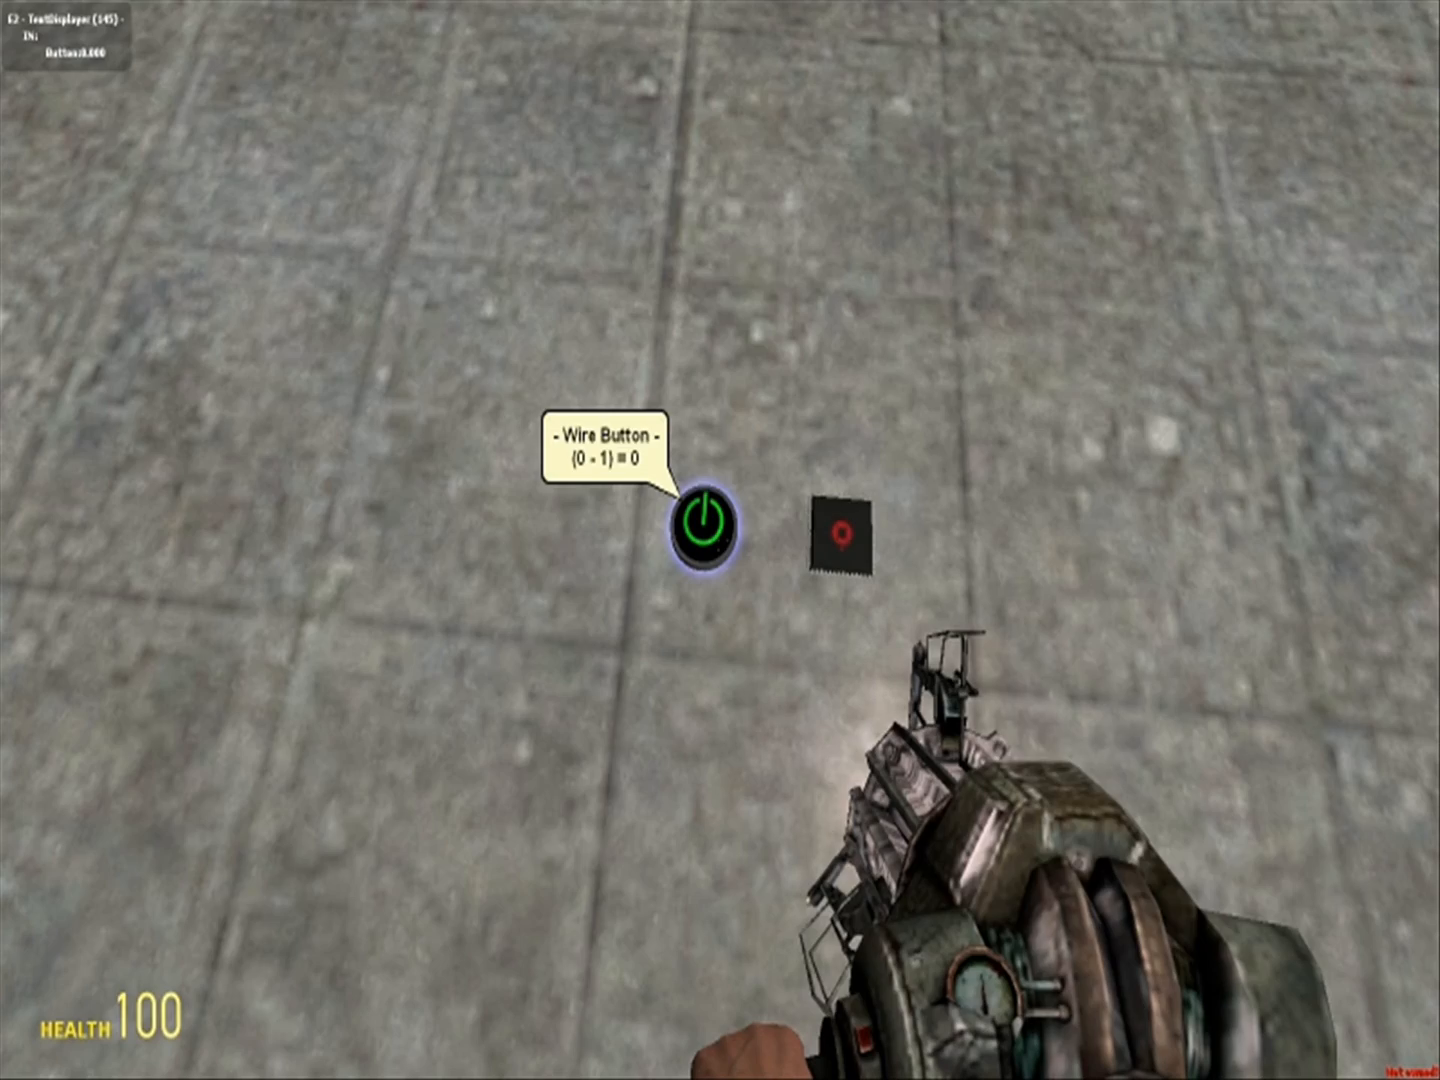
Choose the Chip - Expression 2 tool from the spawn menu
key(q)
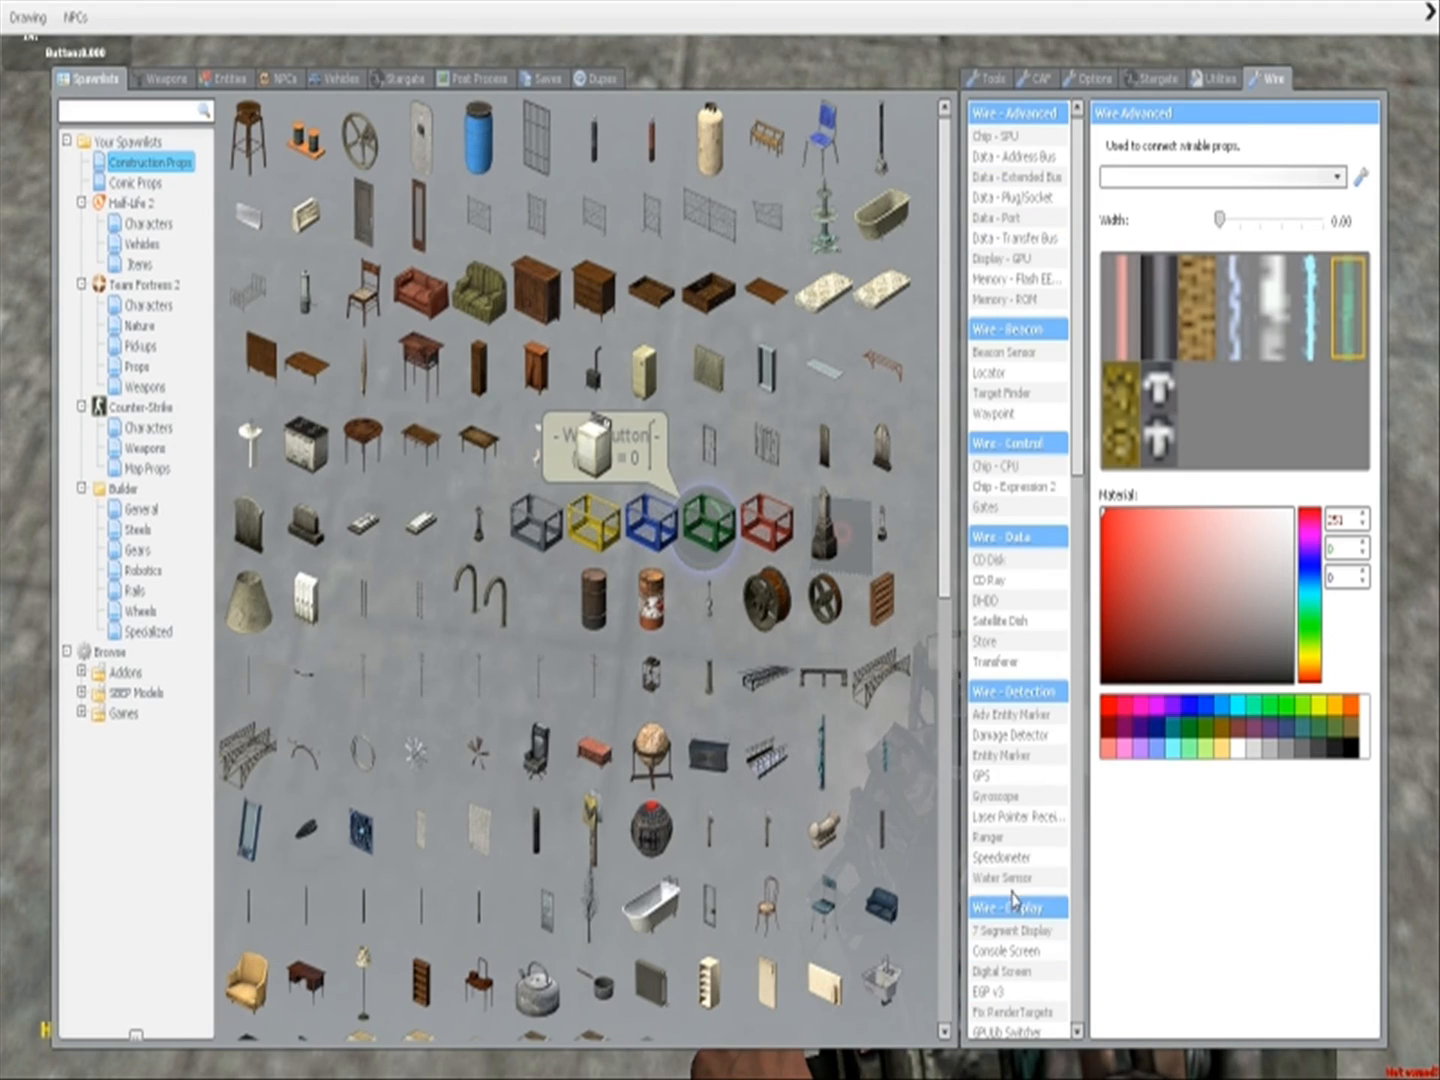
click(1016, 488)
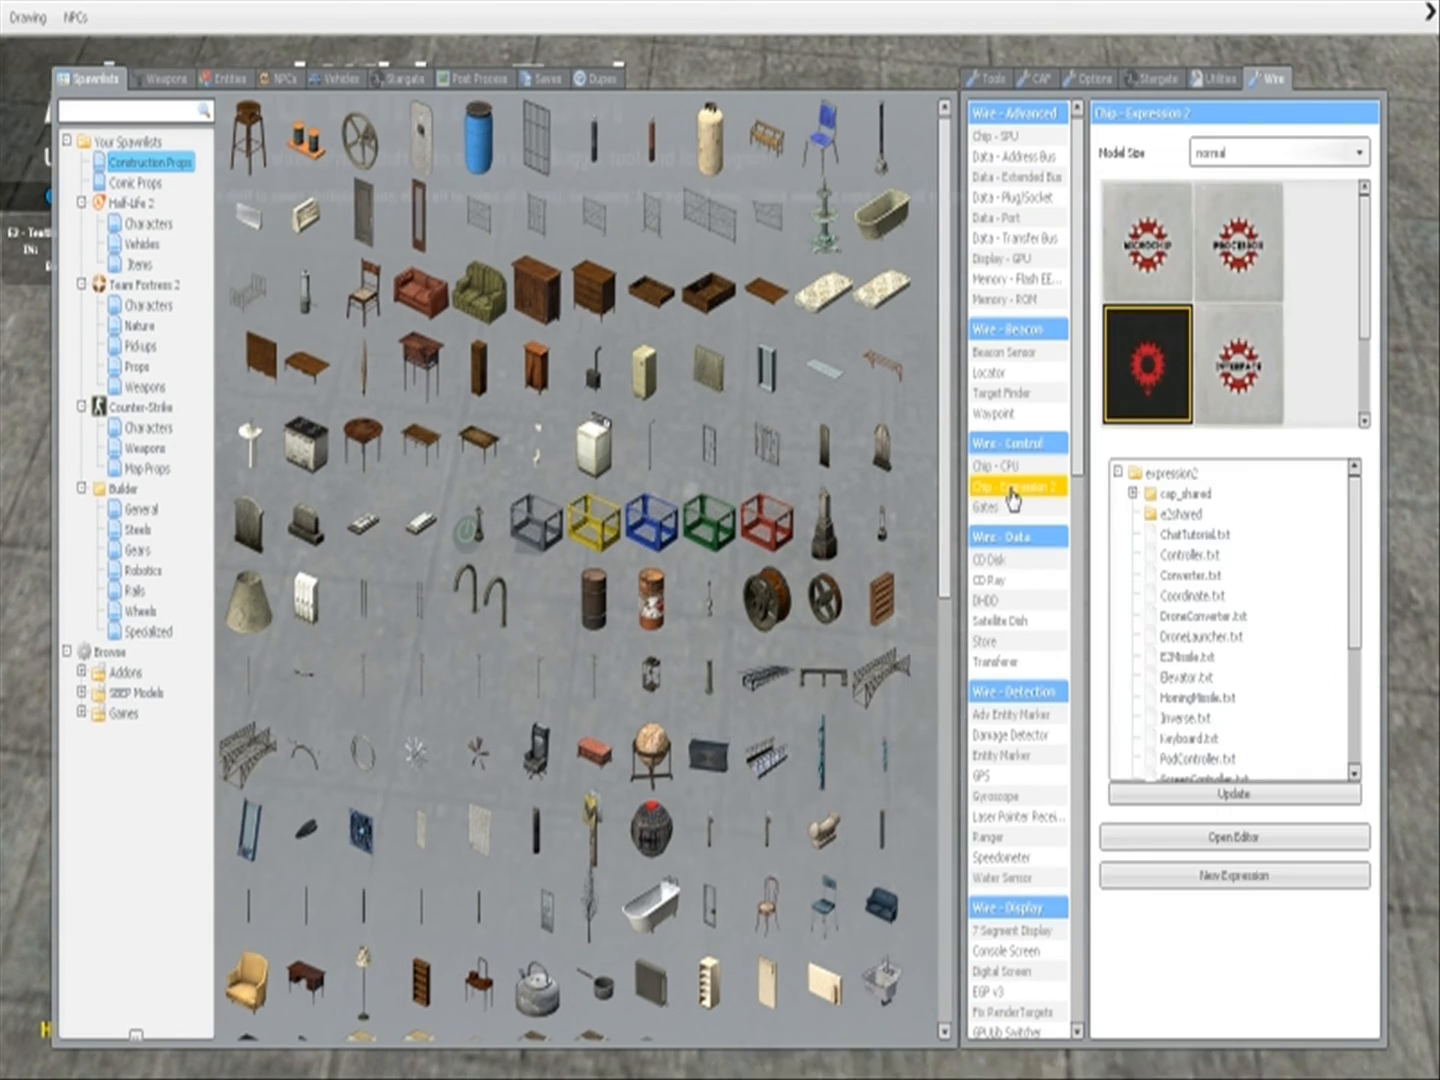